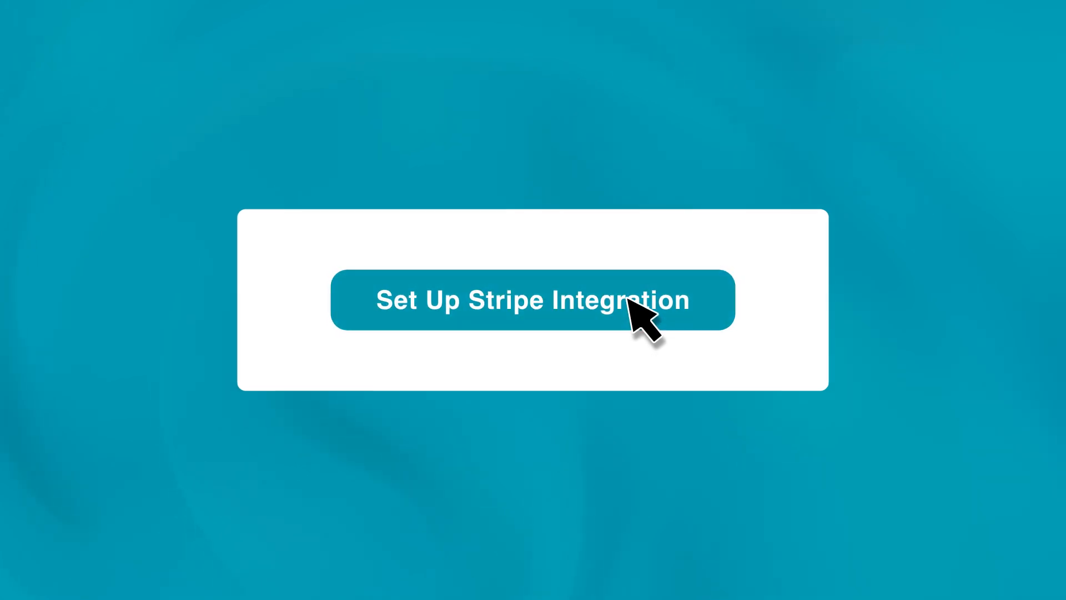
# Start the Stripe integration setup and sign in with the business email and password
pyautogui.click(532, 300)
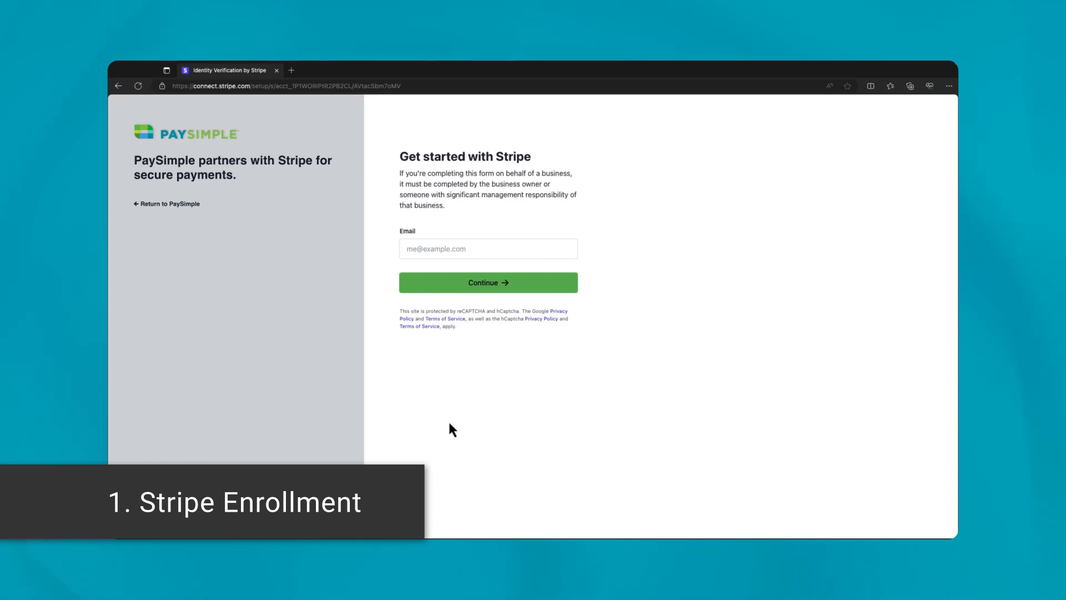
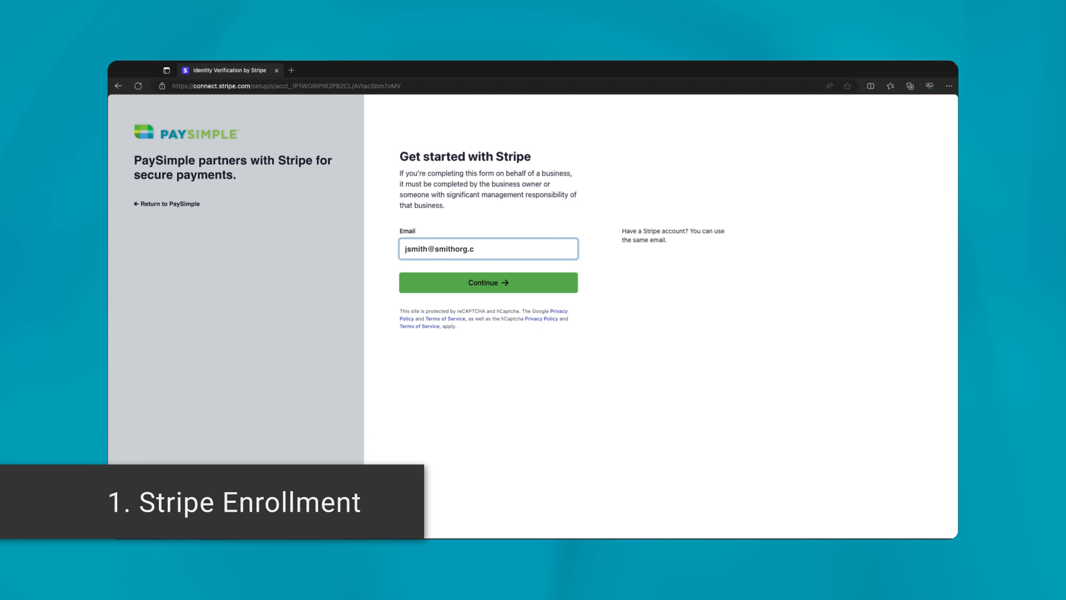
pyautogui.click(487, 282)
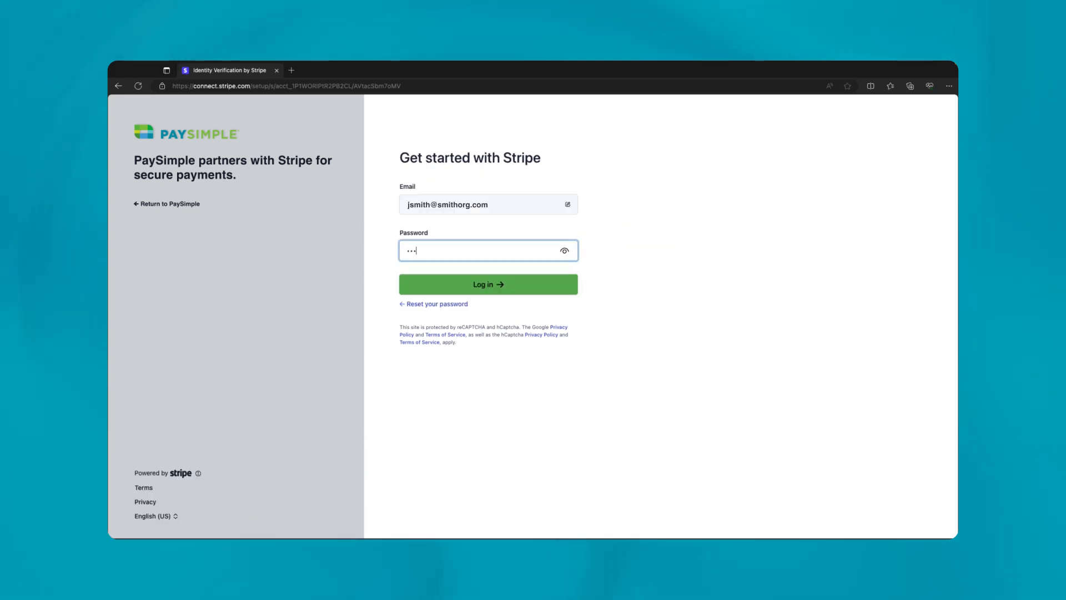
pyautogui.write('••••')
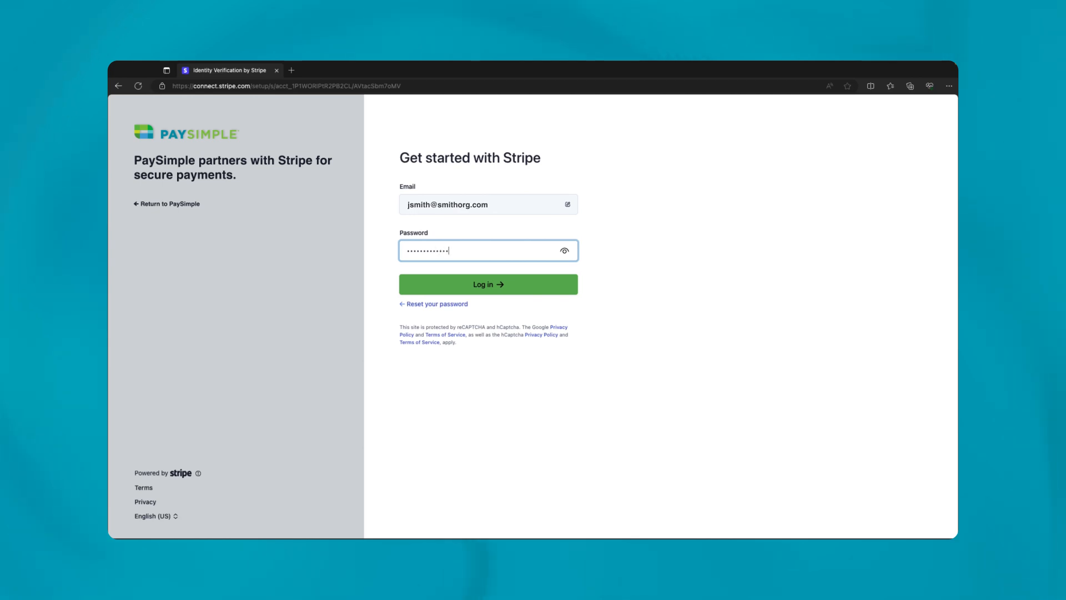
pyautogui.click(488, 284)
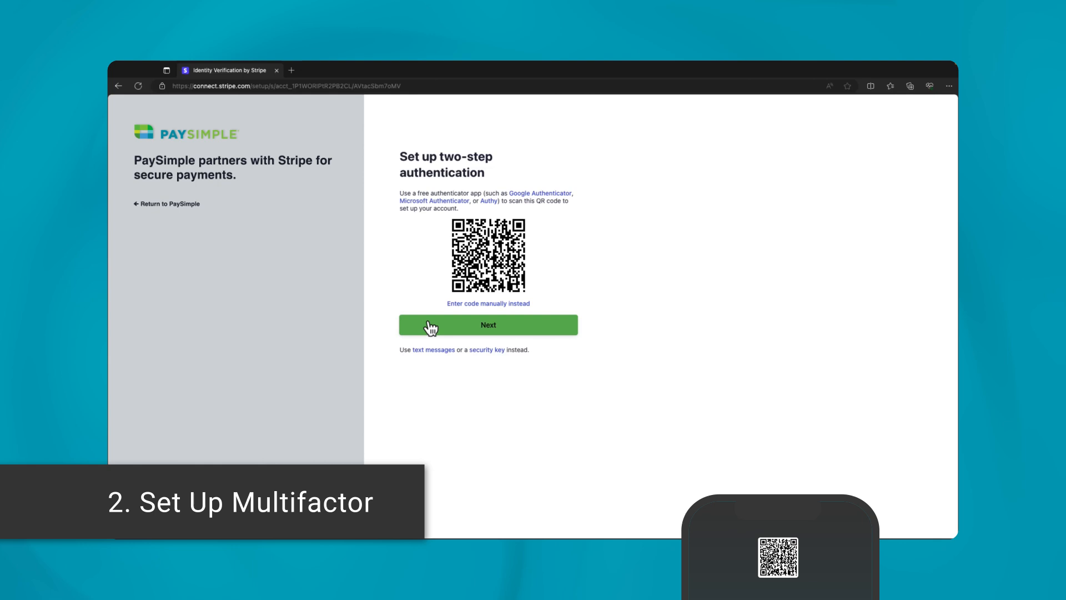
# Enter the authenticator code and request the email verification link to secure the account
pyautogui.click(488, 325)
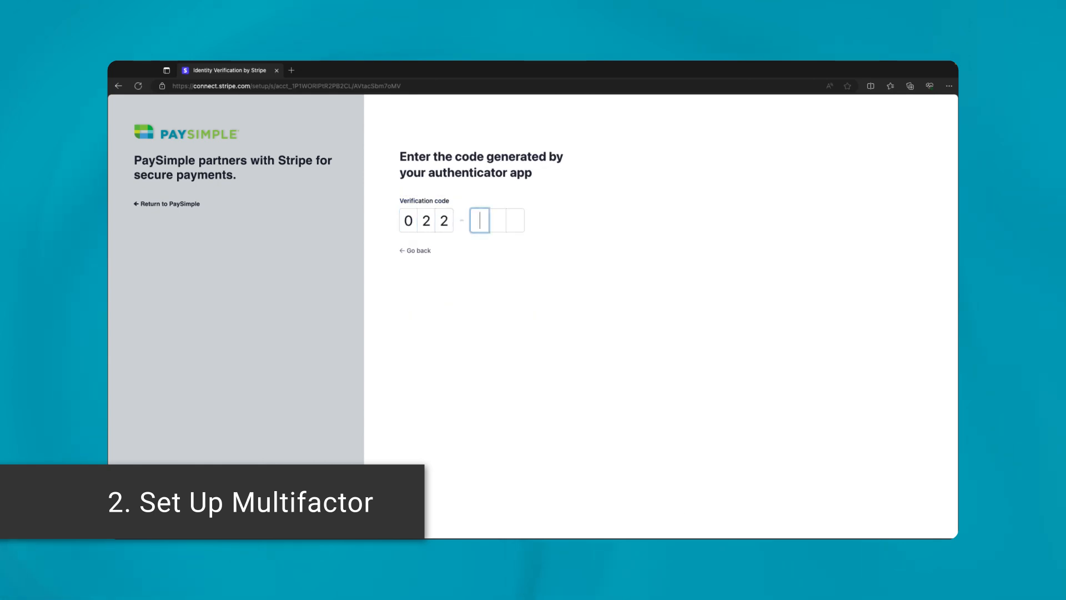
pyautogui.write('3')
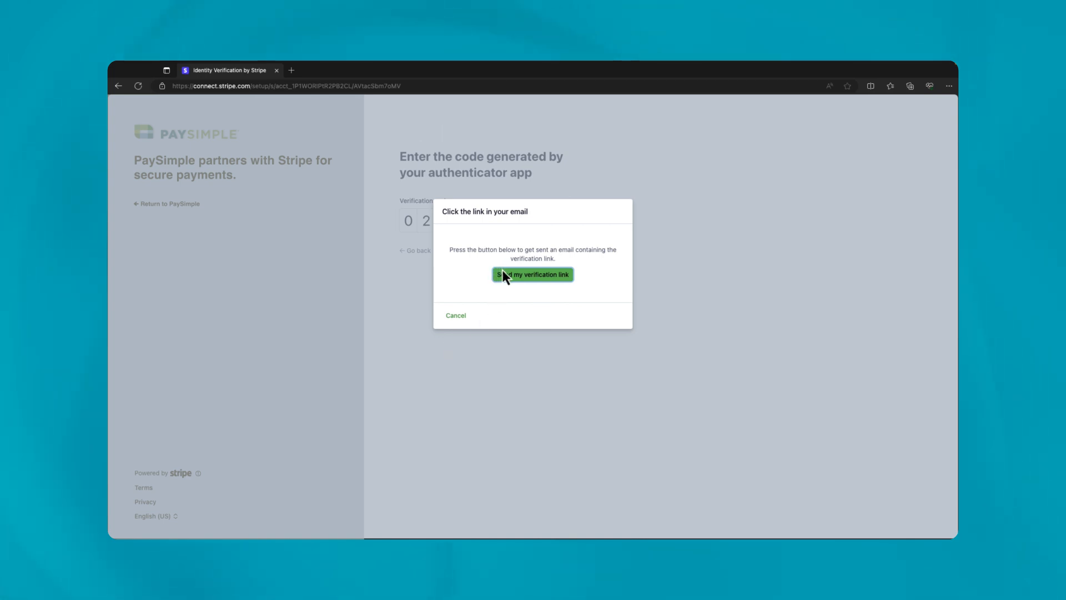
pyautogui.click(532, 274)
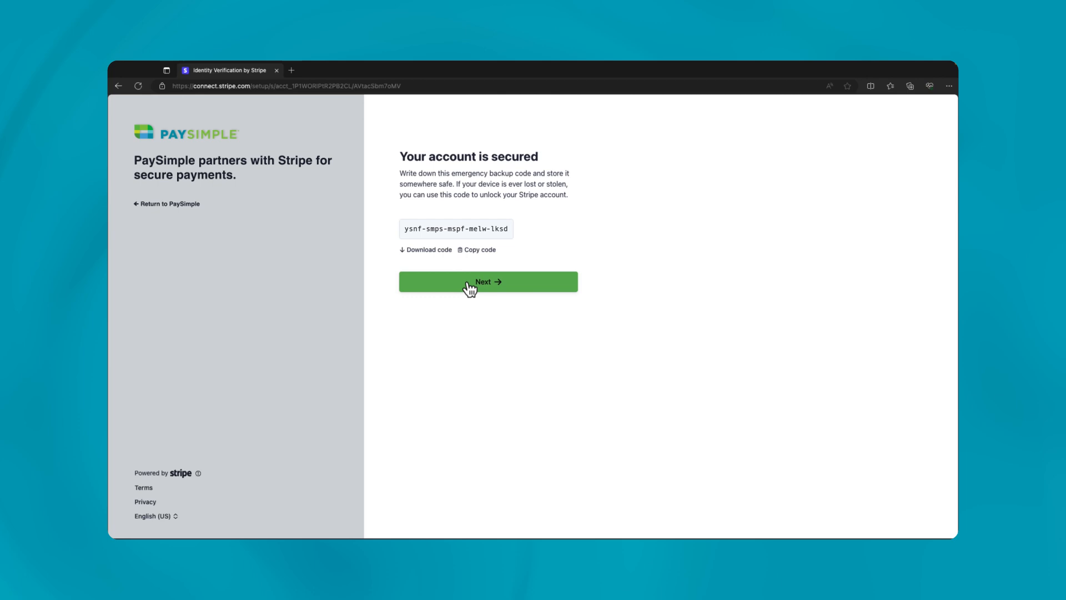
# Set business basics to United States, type Company, structure Single-member LLC
pyautogui.click(487, 281)
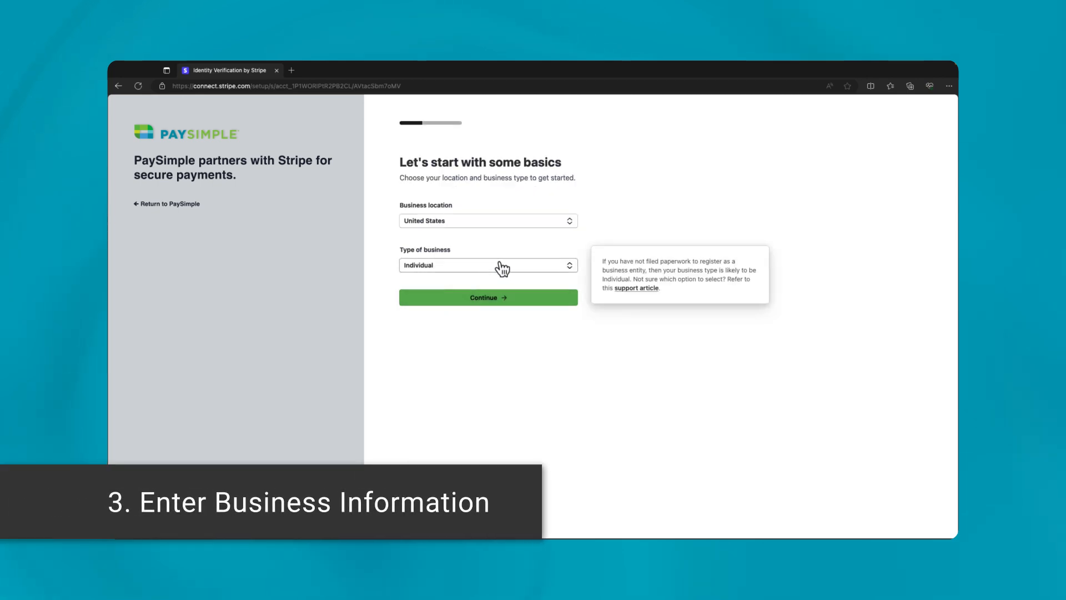
pyautogui.click(487, 265)
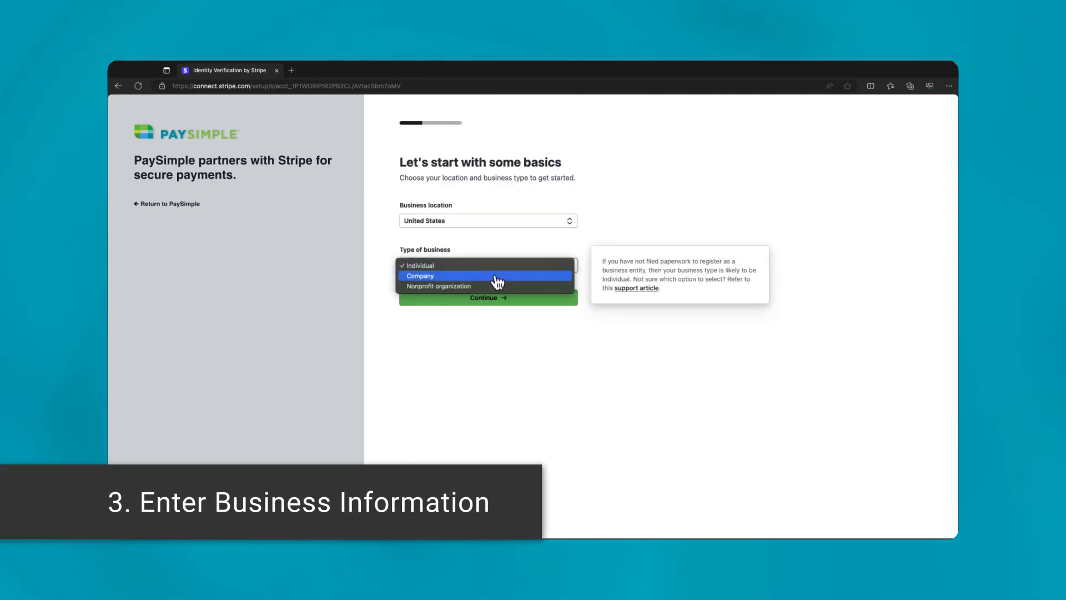
pyautogui.click(420, 275)
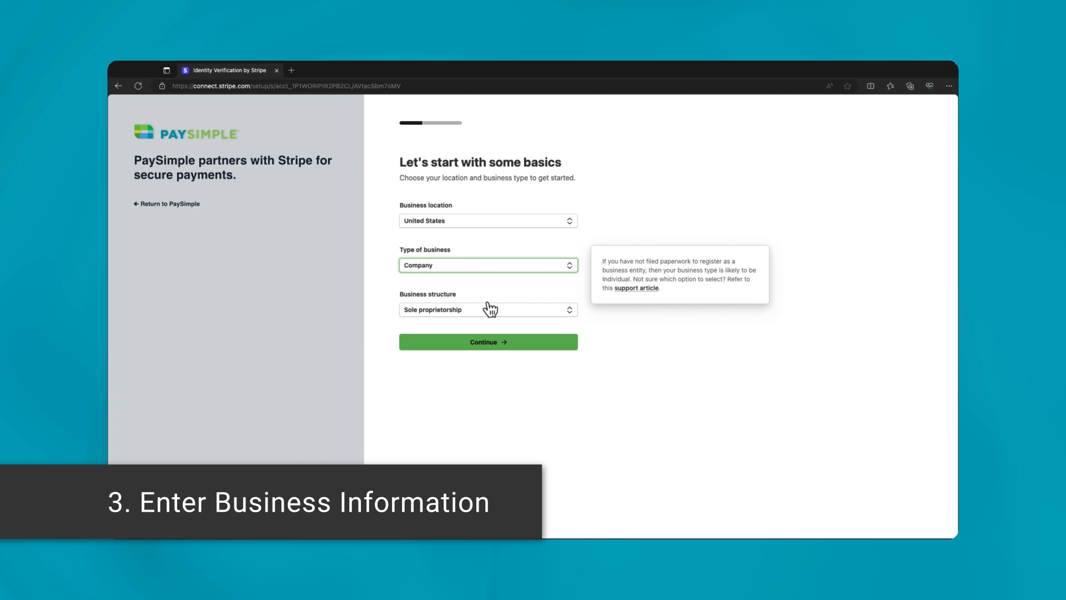
pyautogui.click(489, 310)
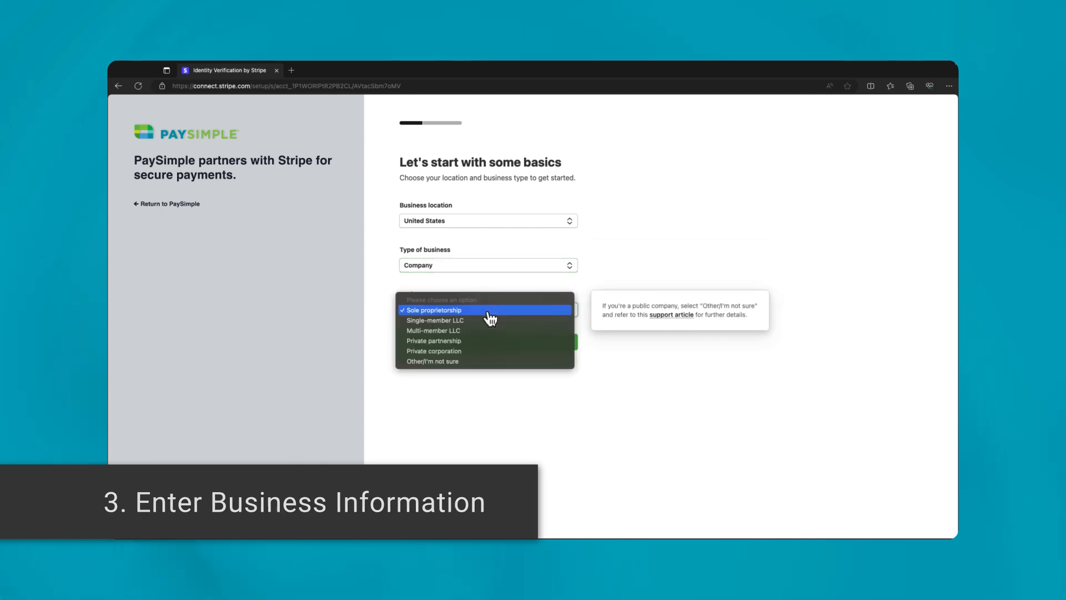
pyautogui.click(432, 310)
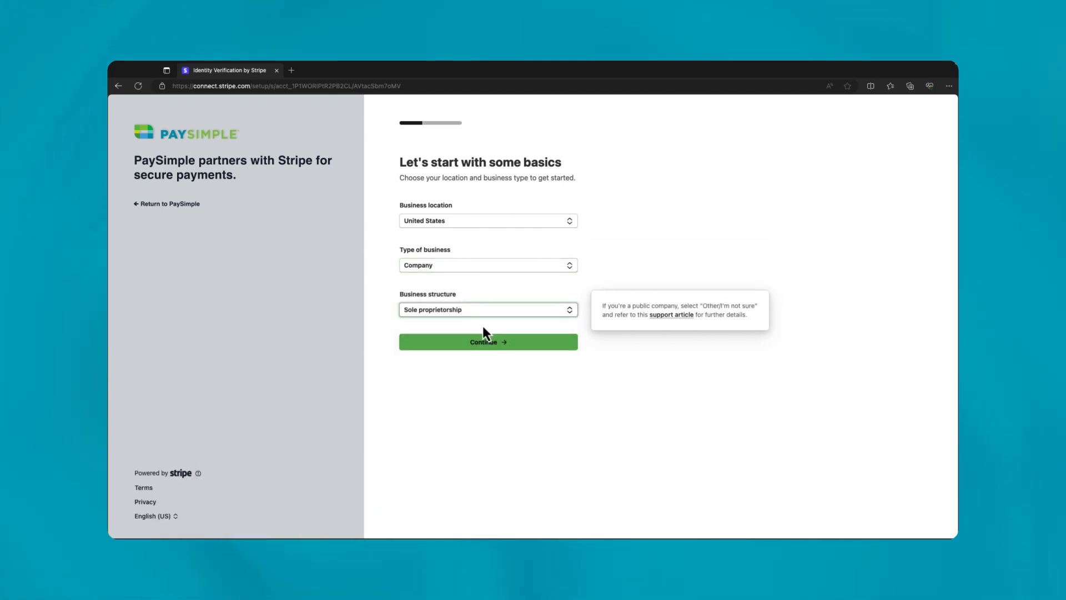
pyautogui.click(488, 310)
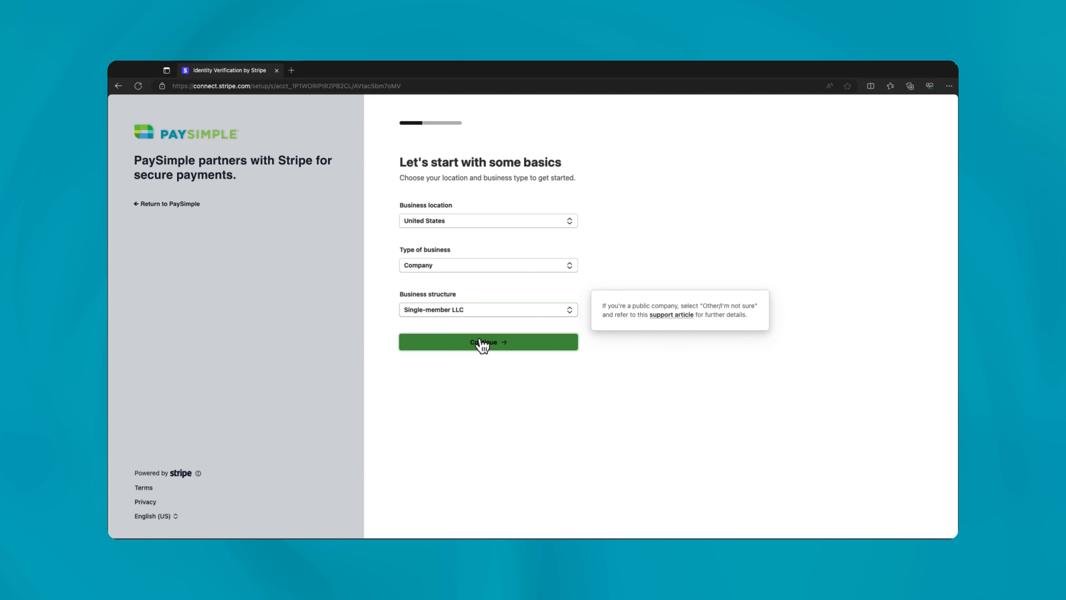
# Enter legal name Smith, EIN 95-0249, a clothing-for-underprivileged product description, and continue to personal details
pyautogui.click(488, 342)
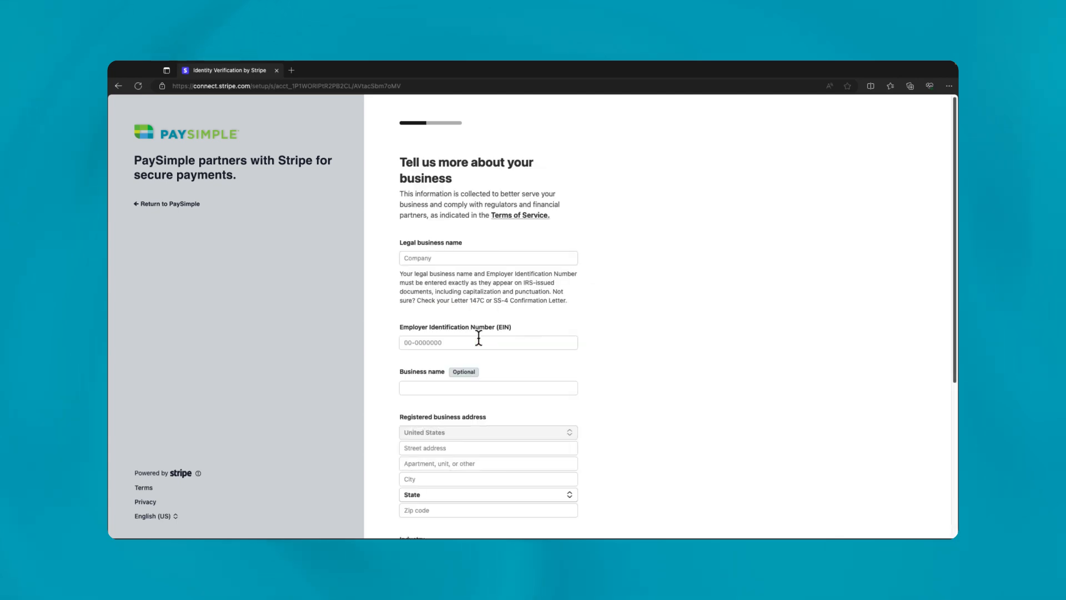
pyautogui.write('Smith Org')
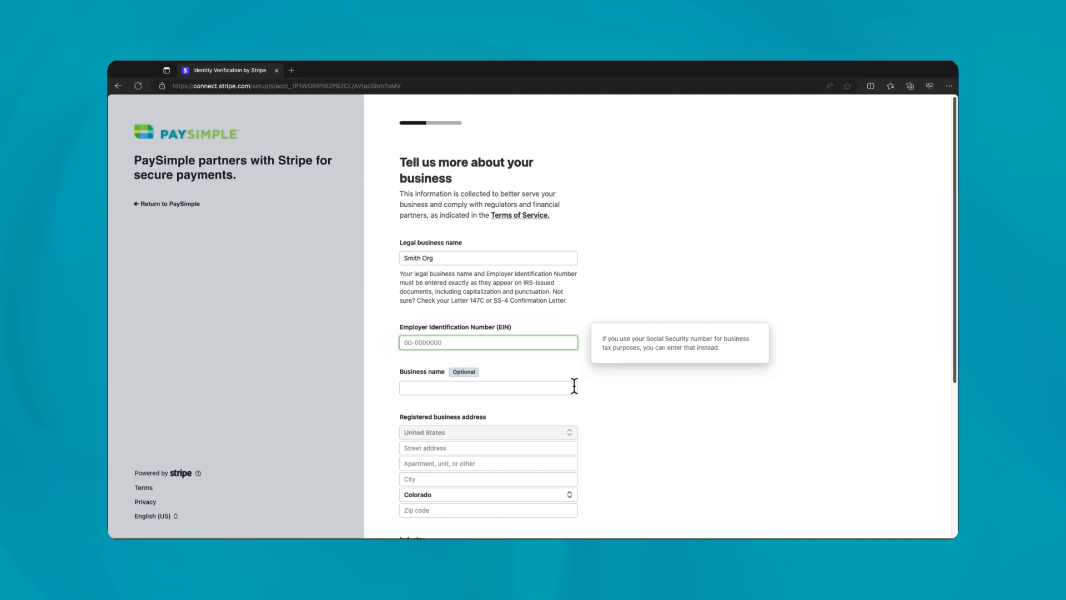
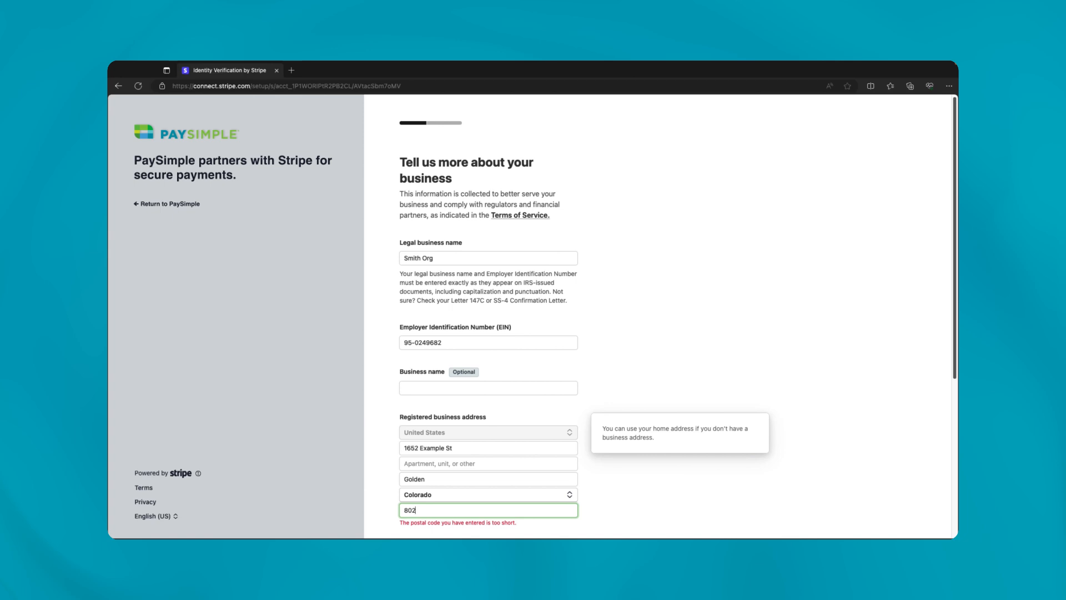
pyautogui.scroll(-3)
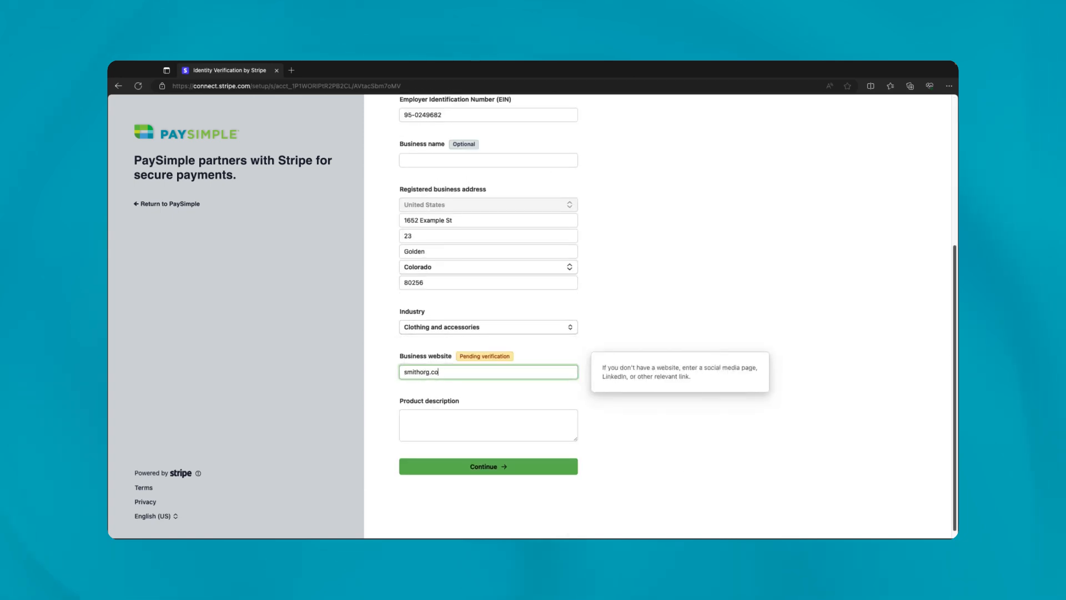
pyautogui.write('We specialize in providing clothing options for underprivile')
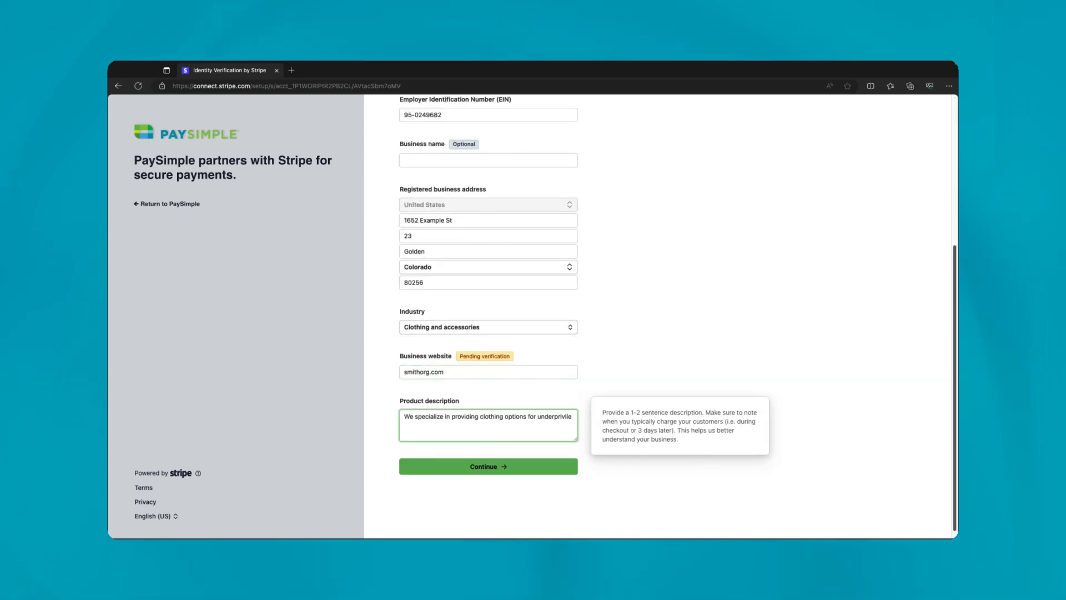
pyautogui.click(487, 465)
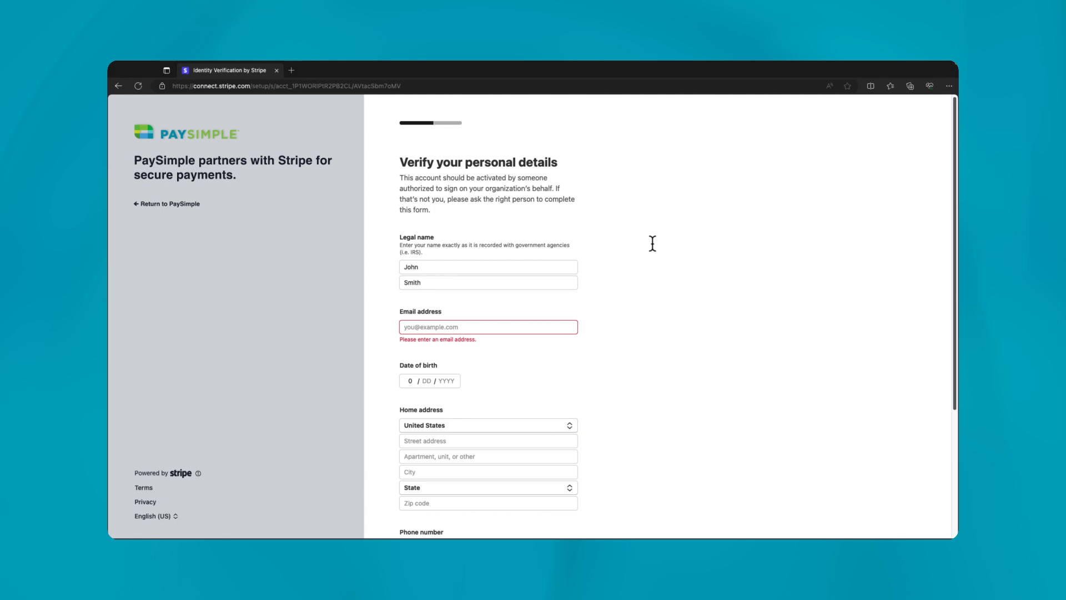
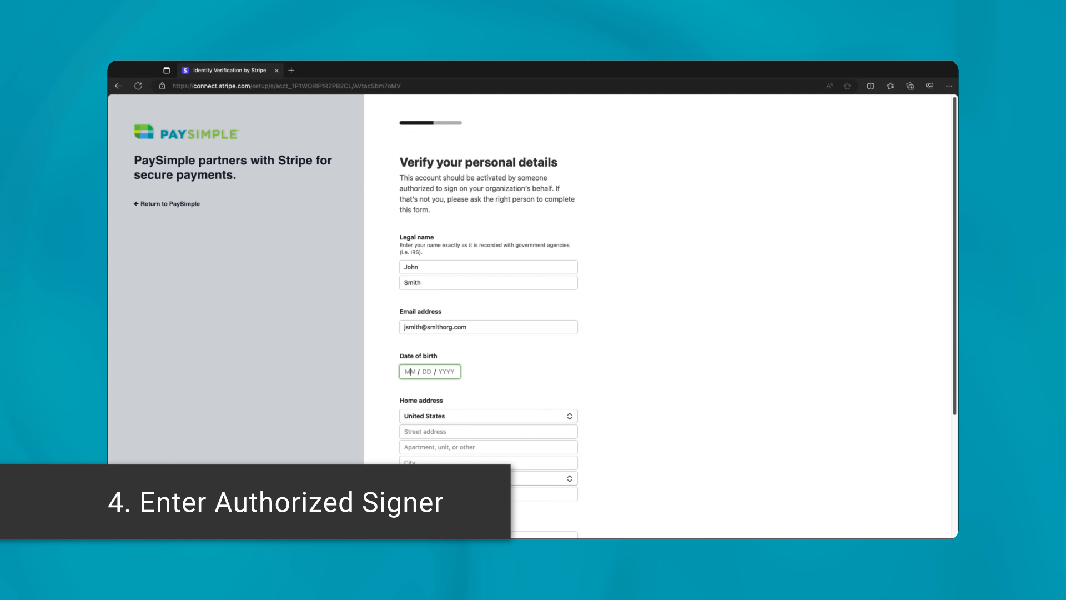
# Enter email jsmith, birth date 1986, and a home address in Boulder, Colorado
pyautogui.write('0213')
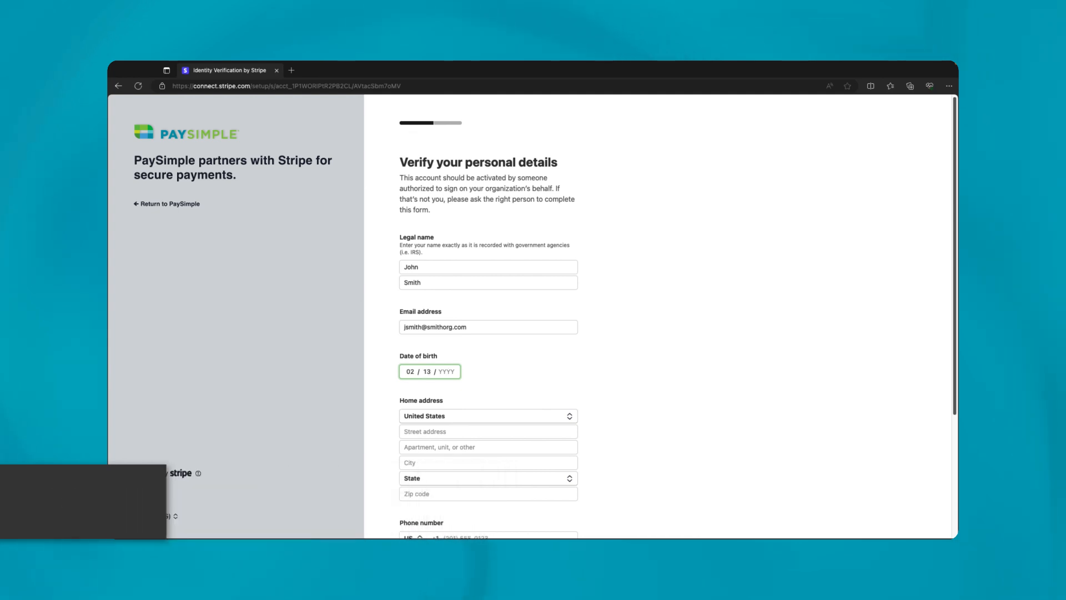
pyautogui.write('1986')
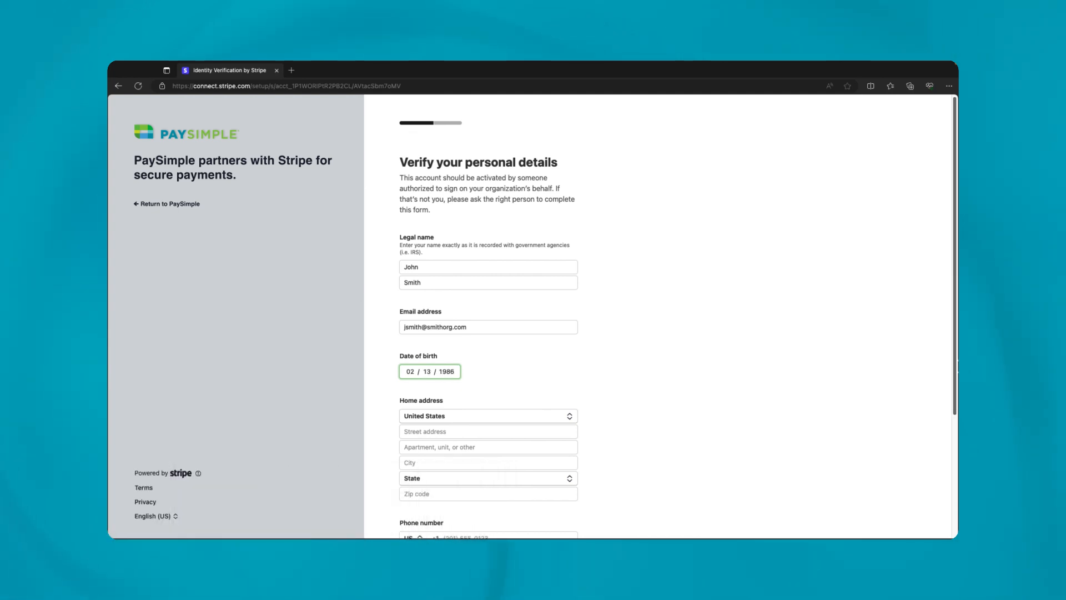
pyautogui.write('2047')
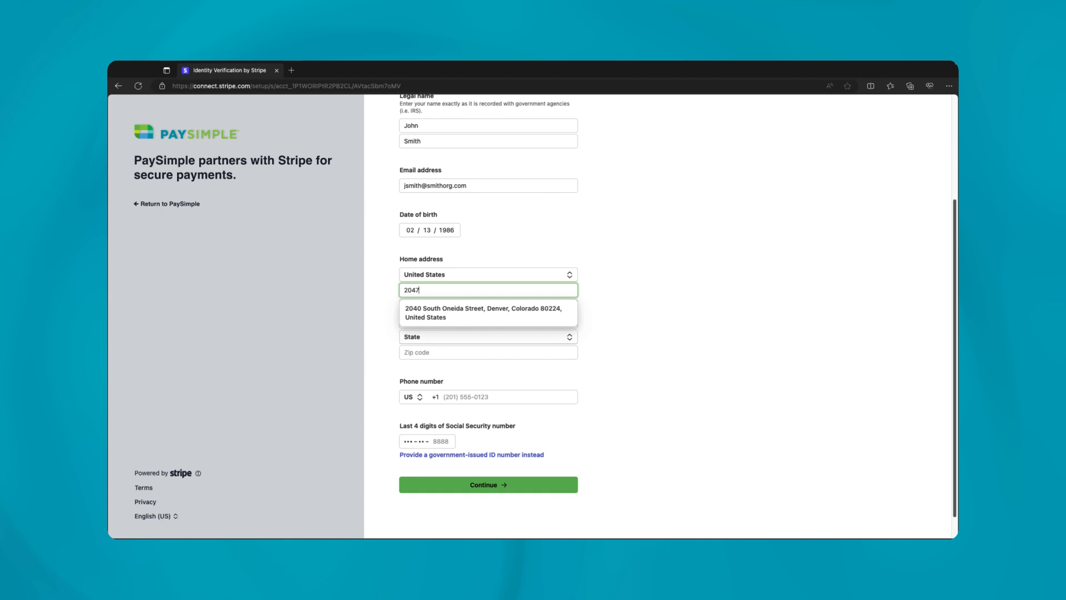
pyautogui.write('Example Way')
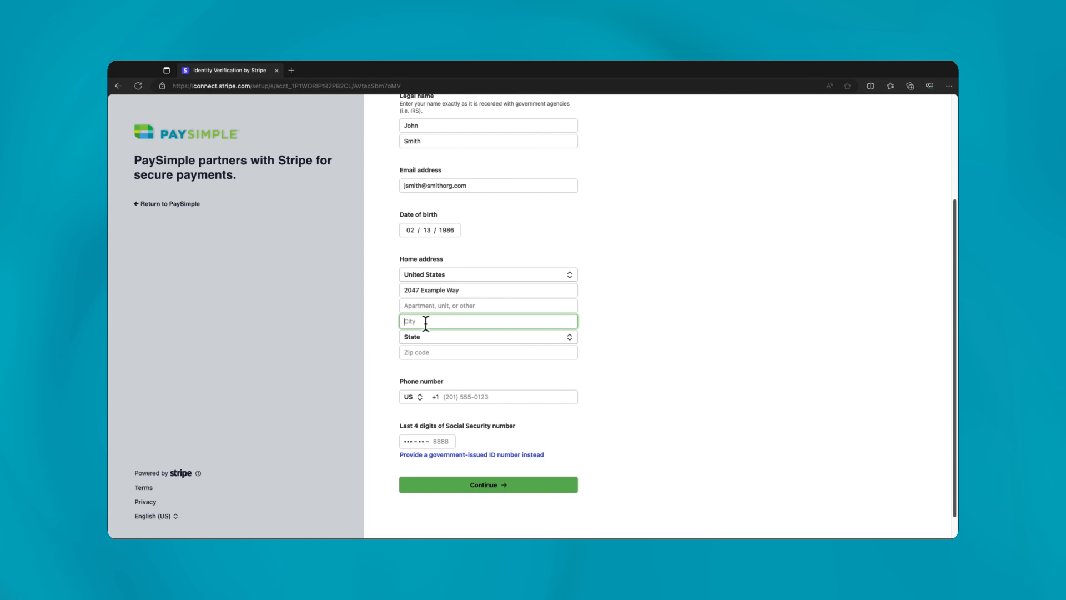
pyautogui.write('Boulder')
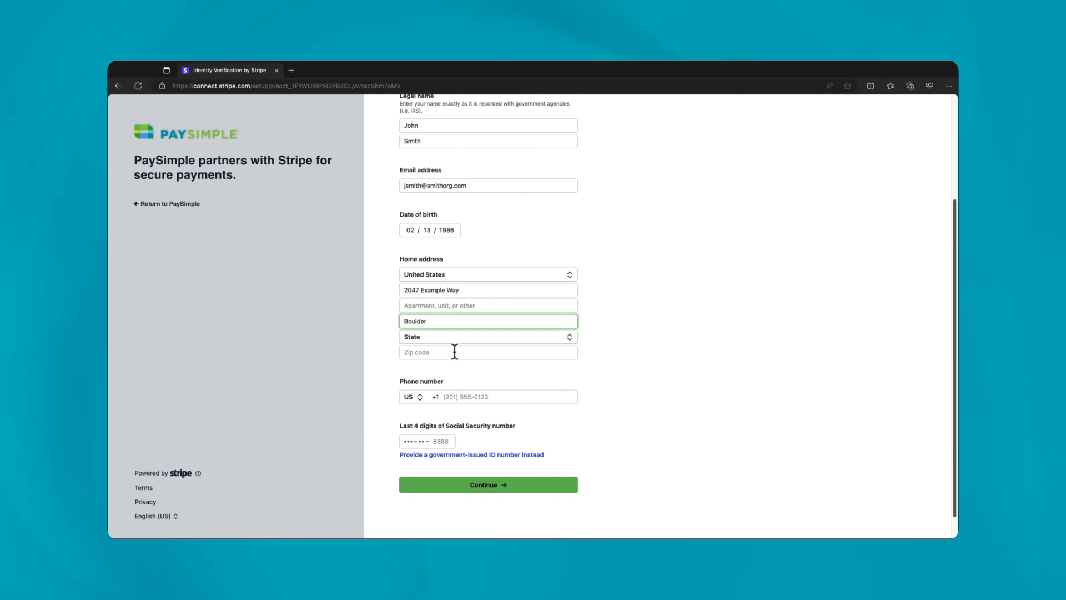
pyautogui.click(488, 335)
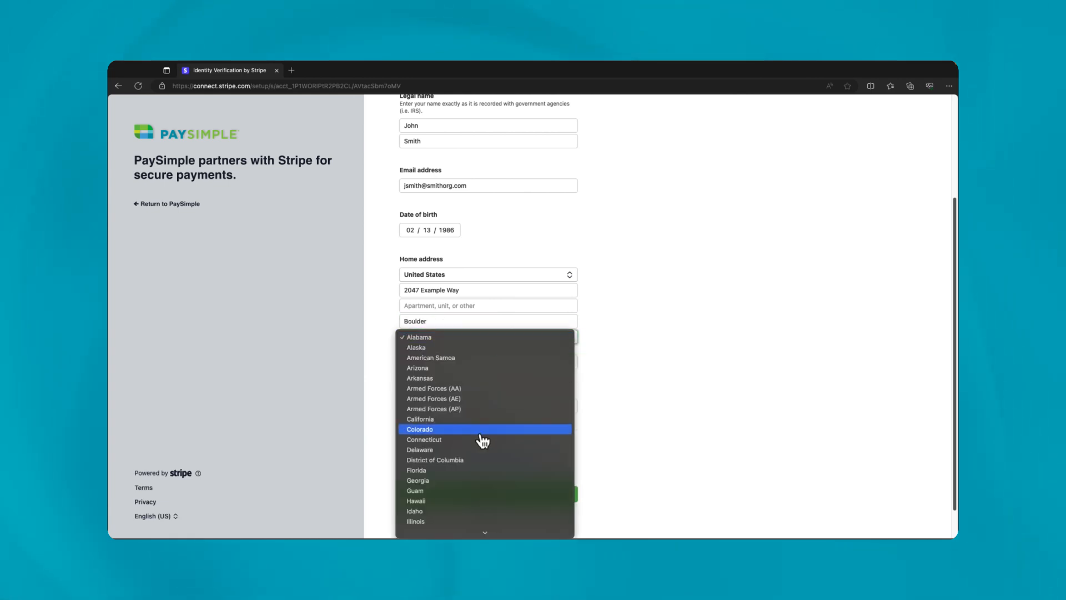
pyautogui.click(420, 429)
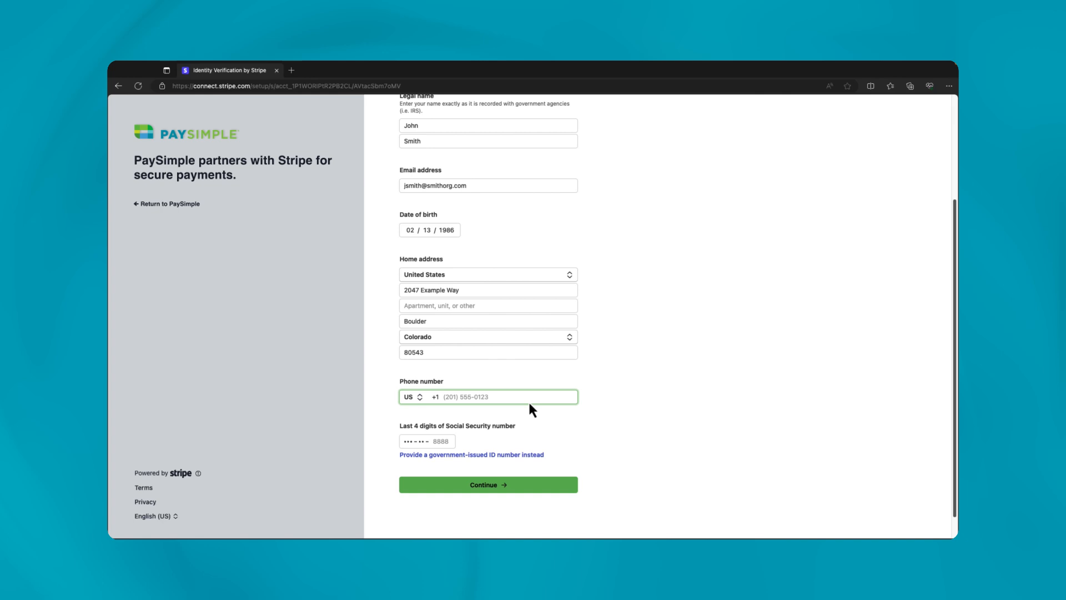
pyautogui.write('555) 267-5671')
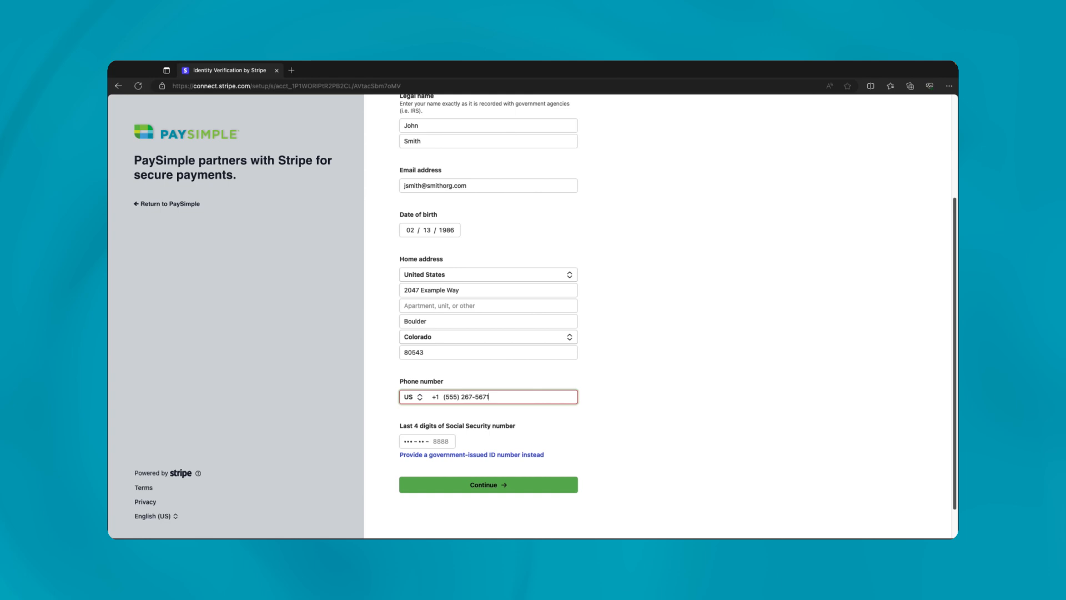
pyautogui.click(426, 441)
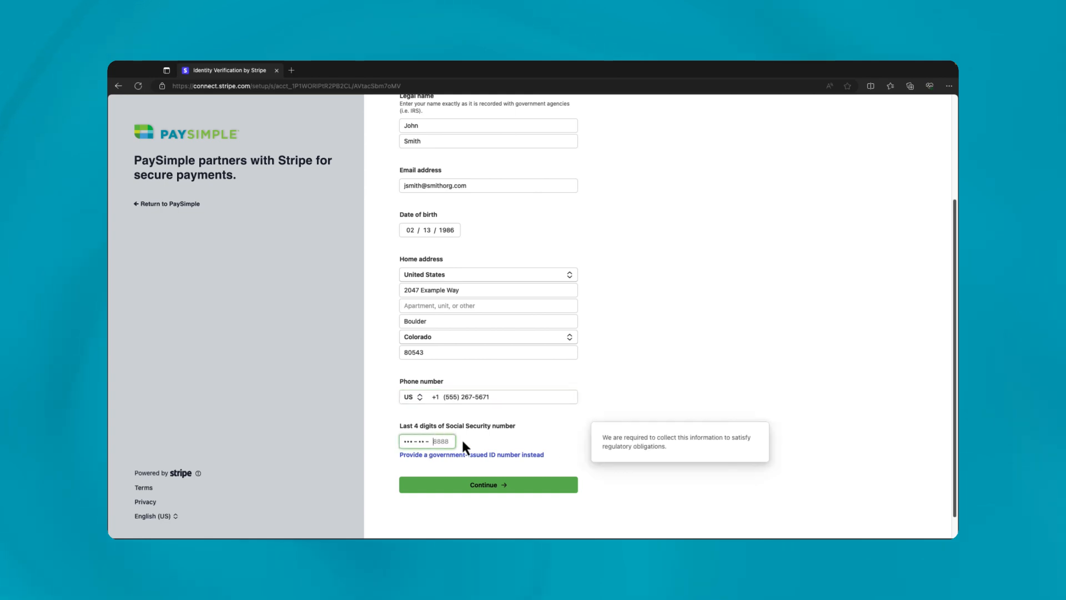
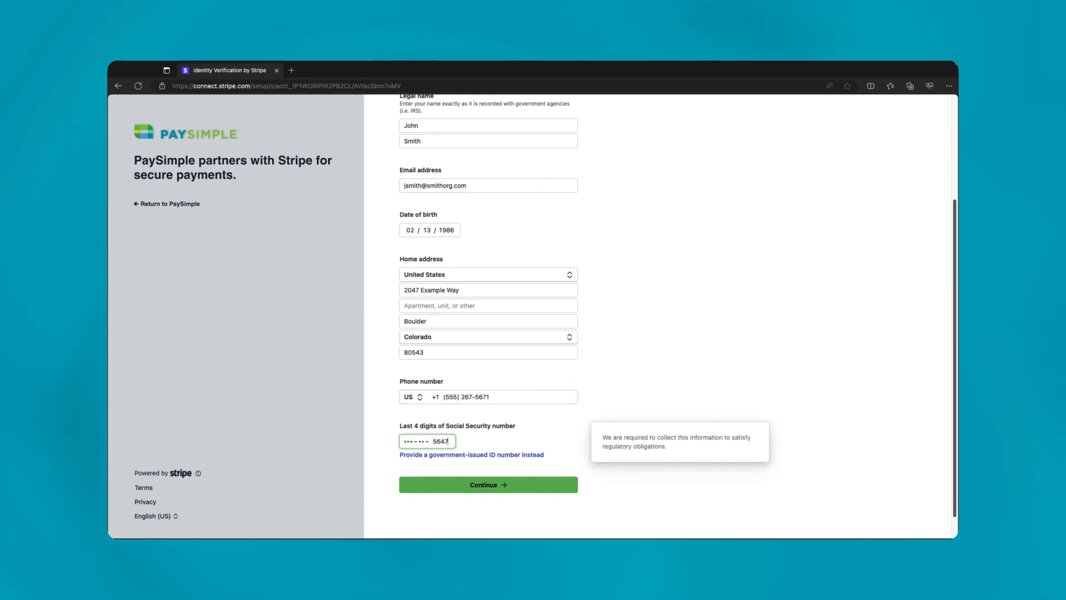
pyautogui.click(487, 484)
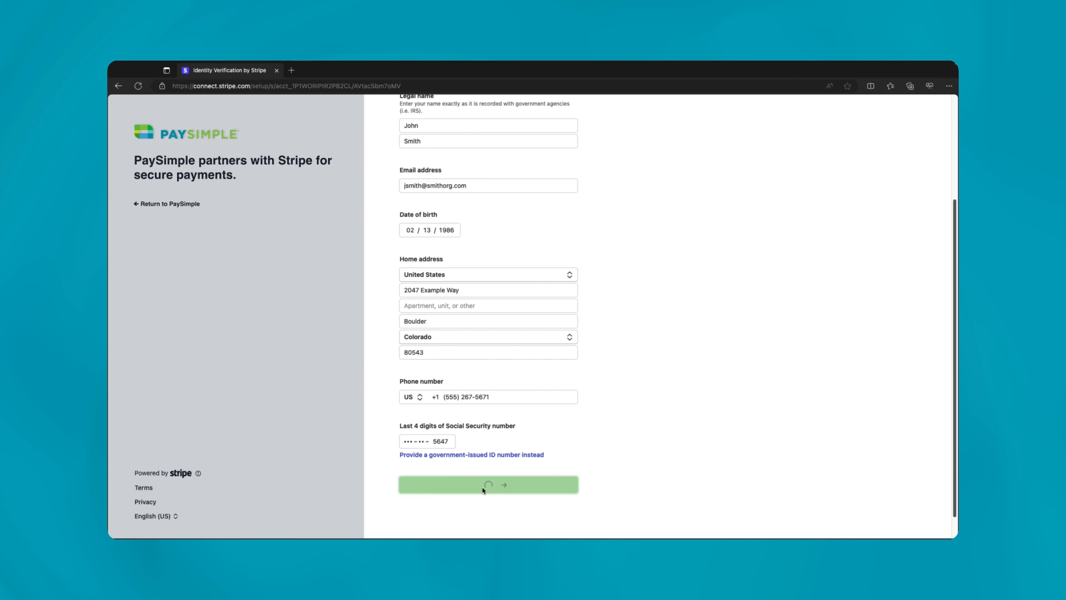
pyautogui.click(488, 484)
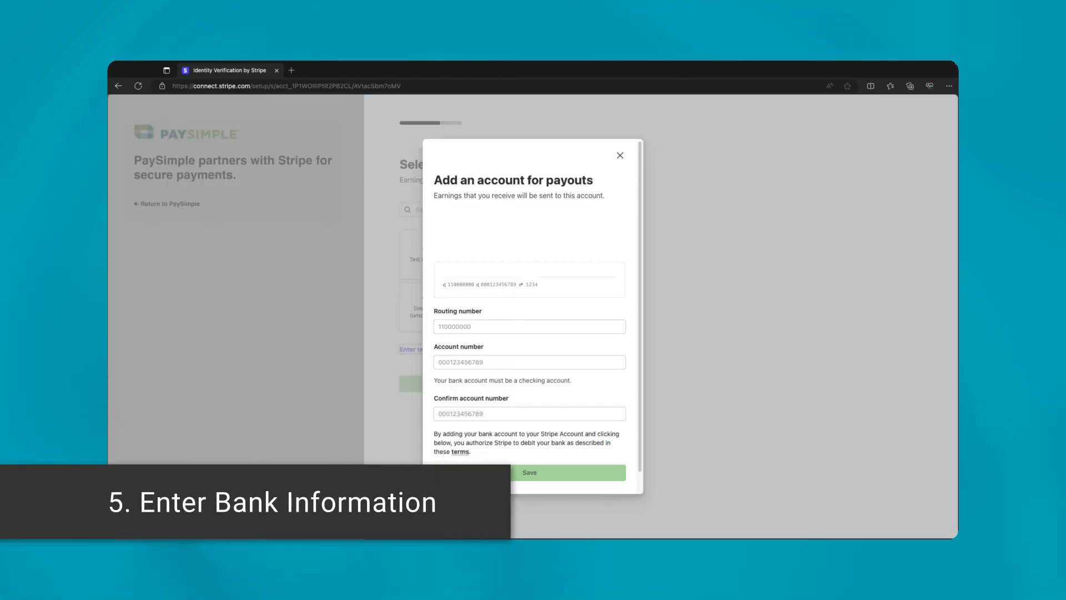
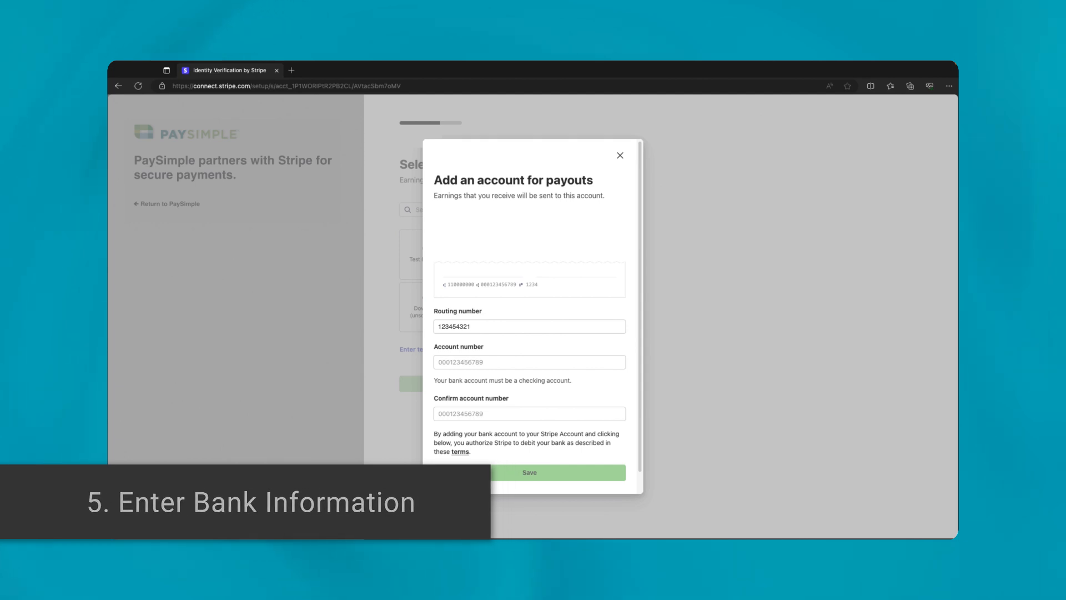
pyautogui.click(529, 326)
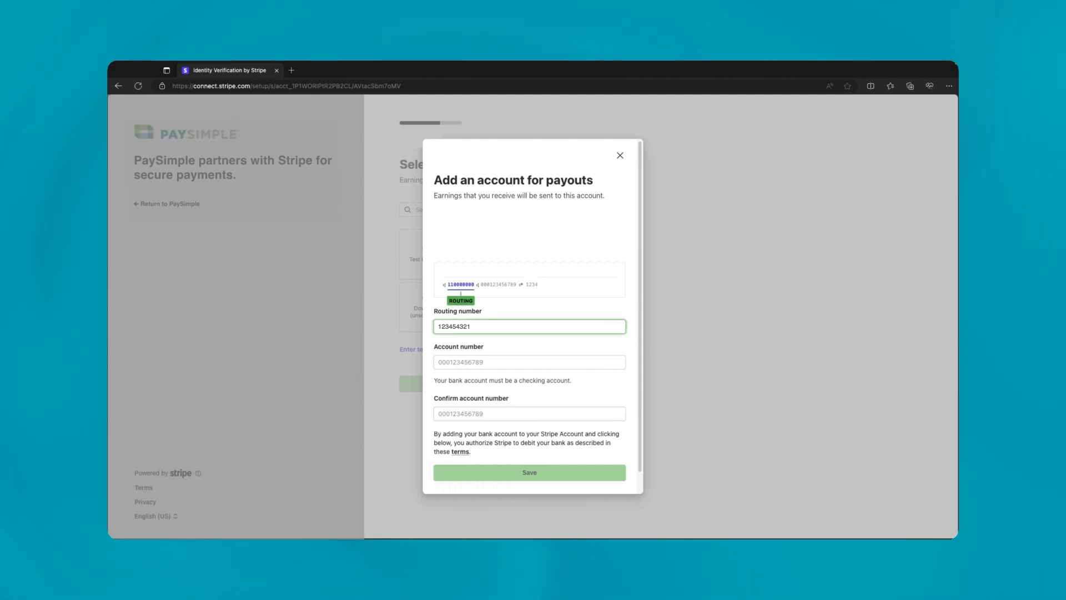
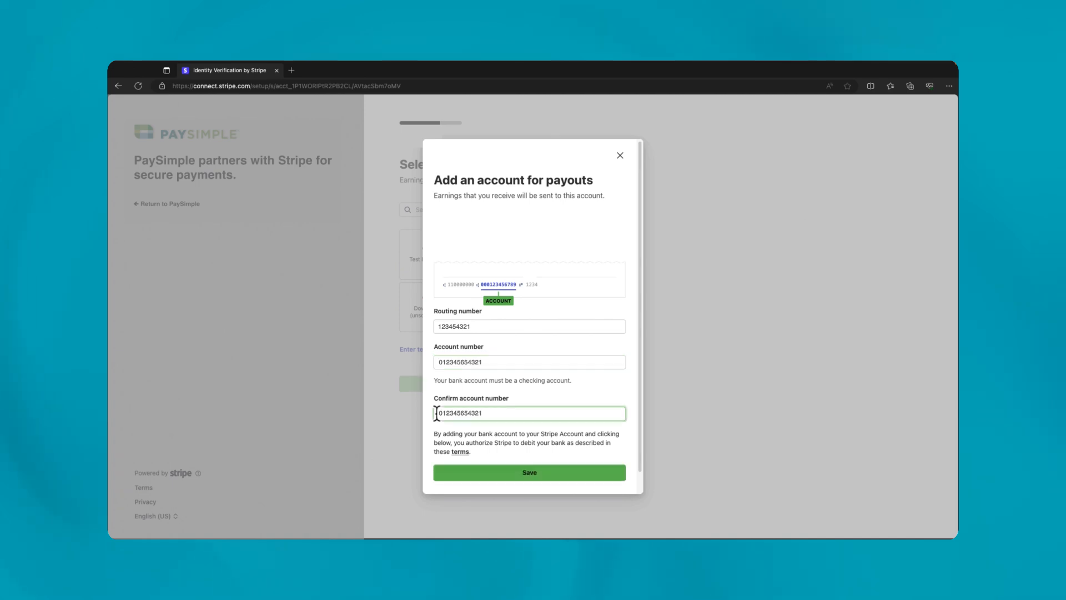
pyautogui.click(529, 473)
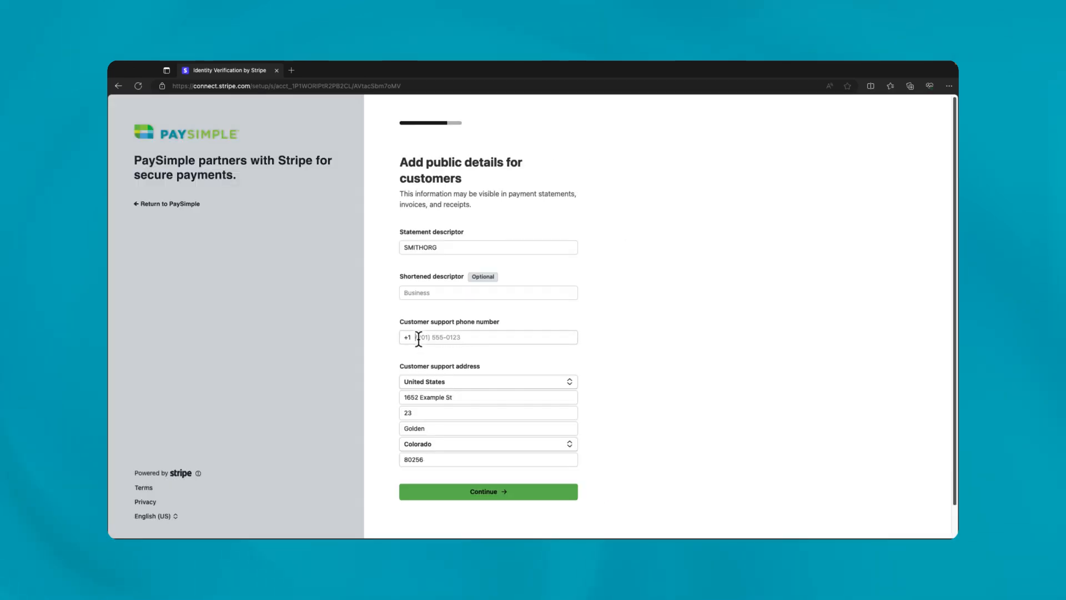
# Enter a customer support phone number and continue to the review summary
pyautogui.click(487, 338)
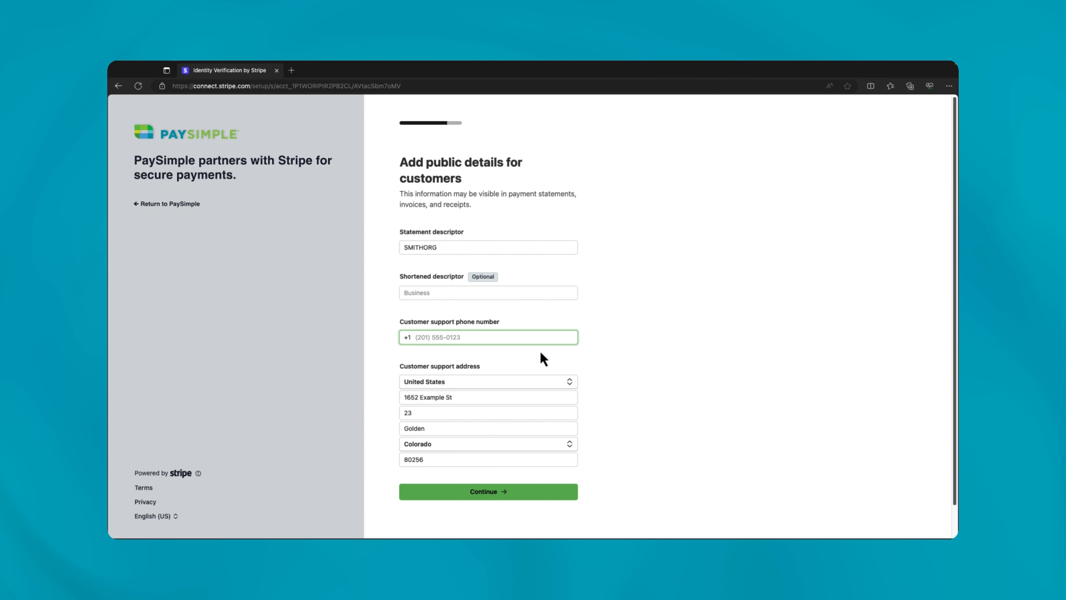
pyautogui.write('555) 854-3287')
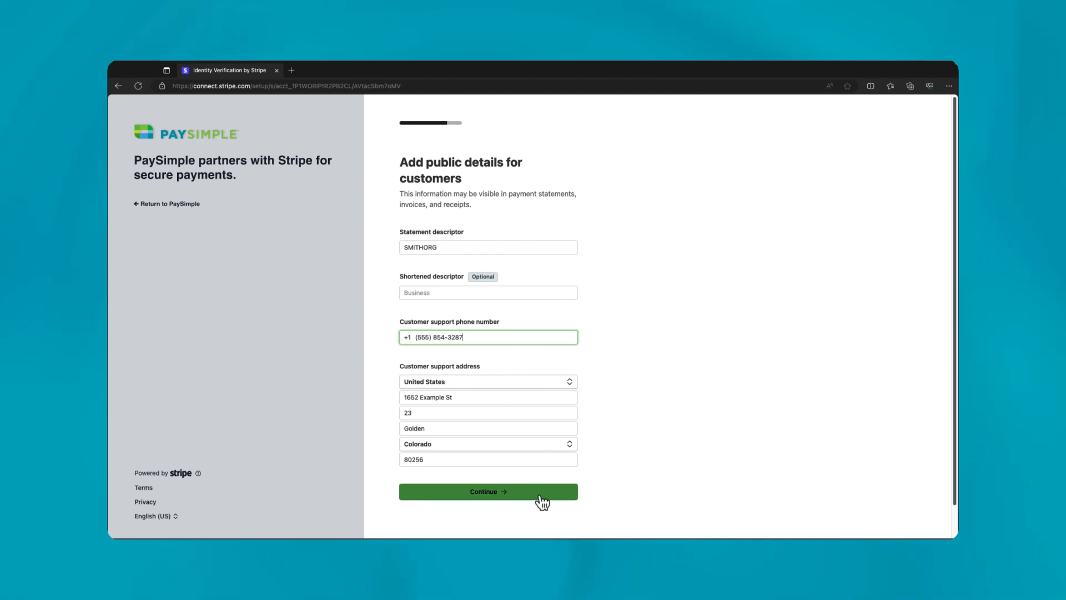
pyautogui.click(488, 491)
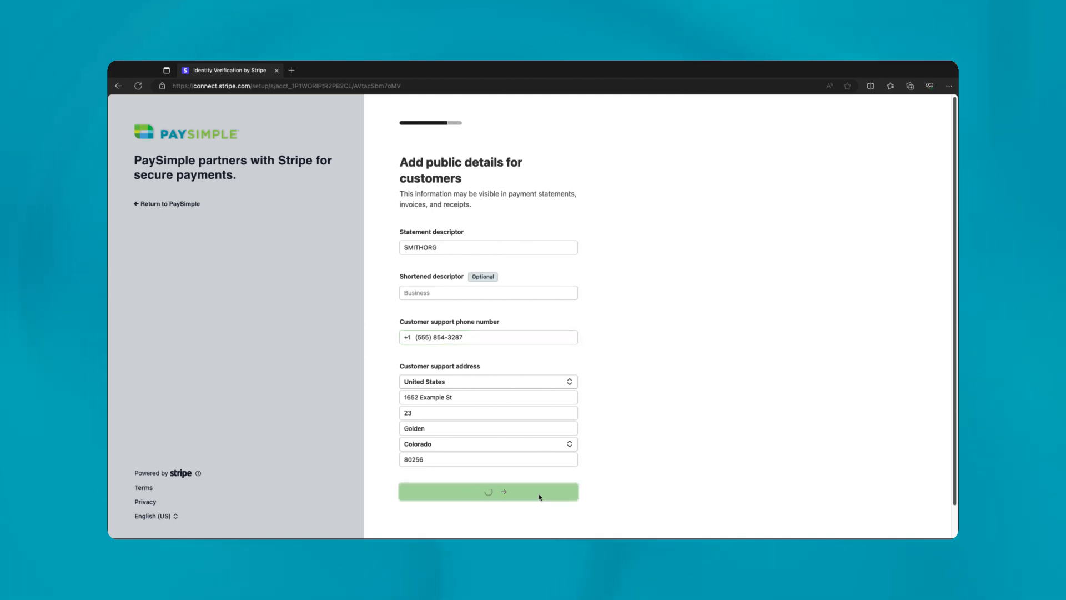
pyautogui.click(488, 491)
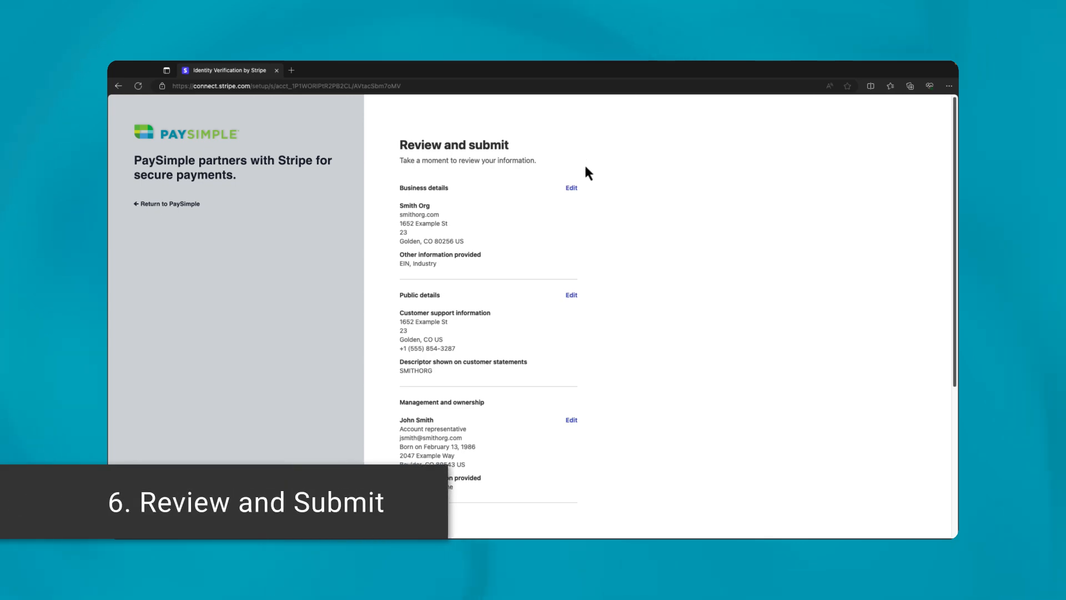
pyautogui.moveTo(614, 380)
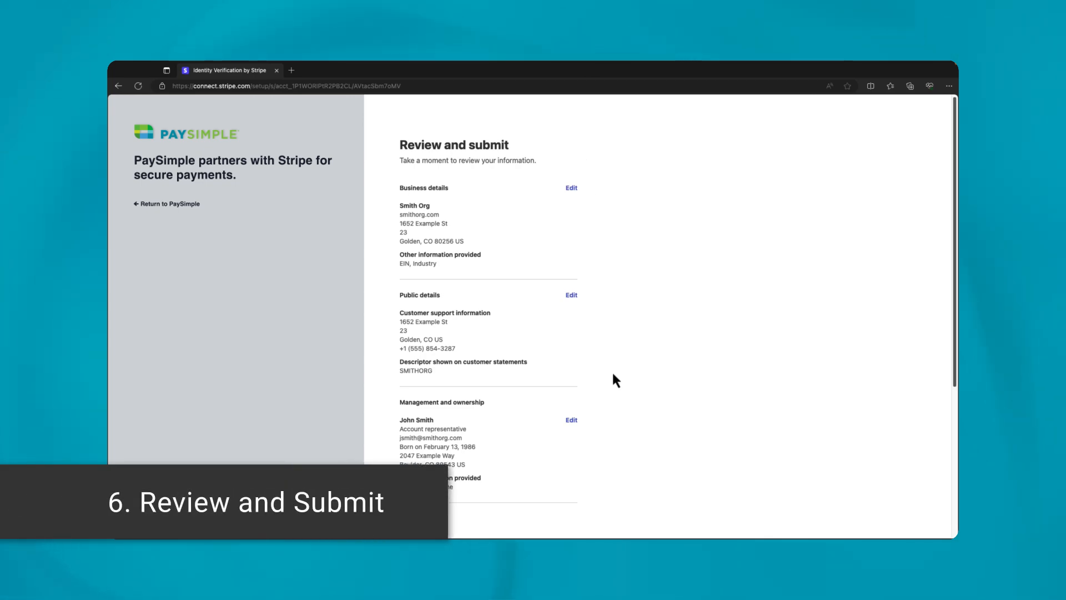
pyautogui.moveTo(614, 493)
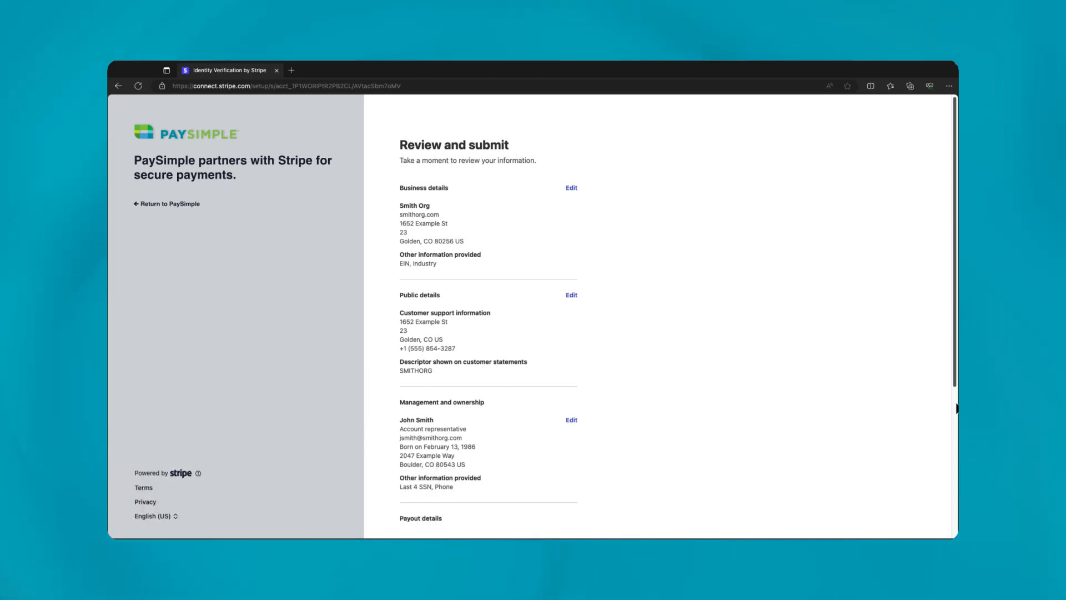
# Review the summary and agree and submit the enrollment, reaching Information Submitted
pyautogui.scroll(-3)
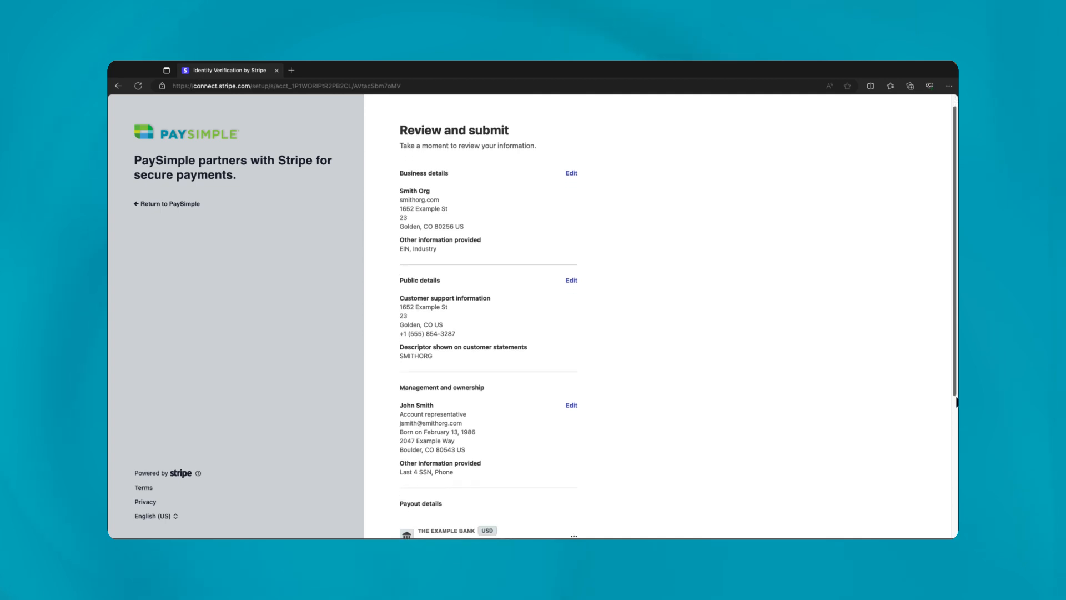
pyautogui.scroll(-3)
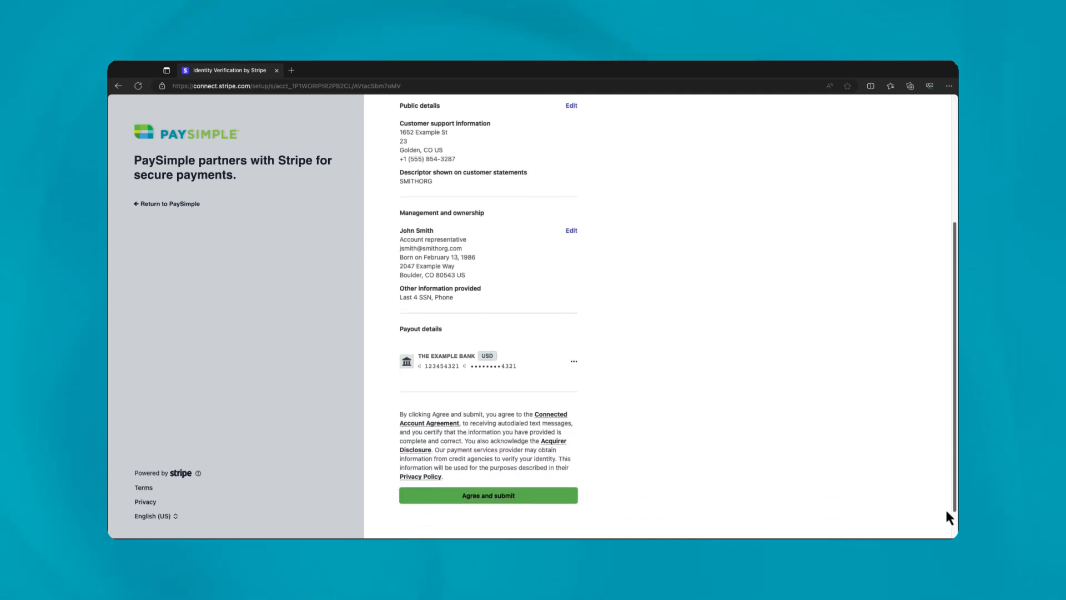
pyautogui.scroll(-3)
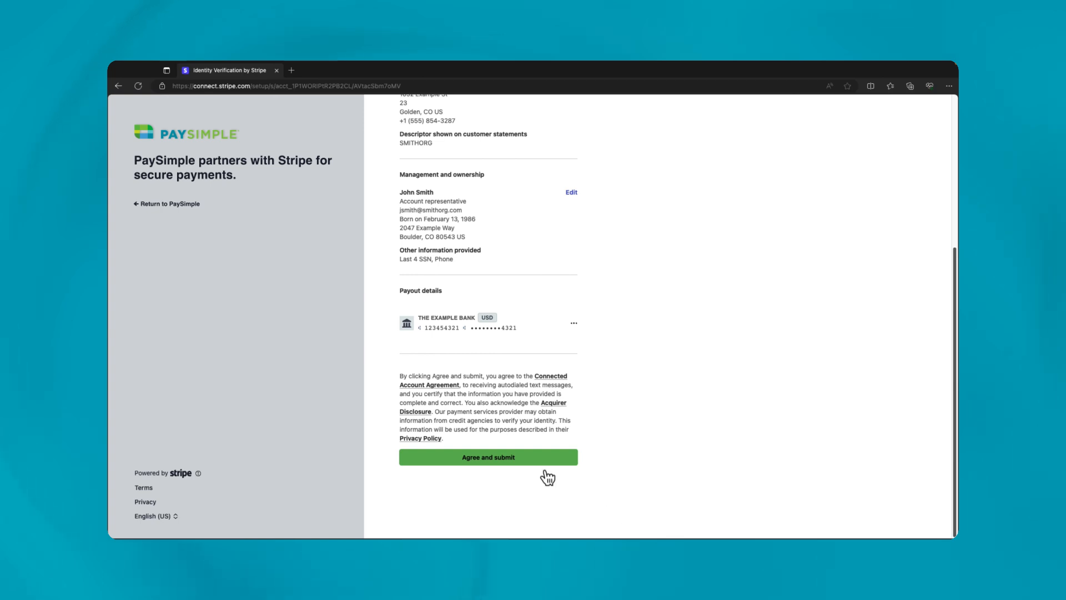
pyautogui.click(489, 456)
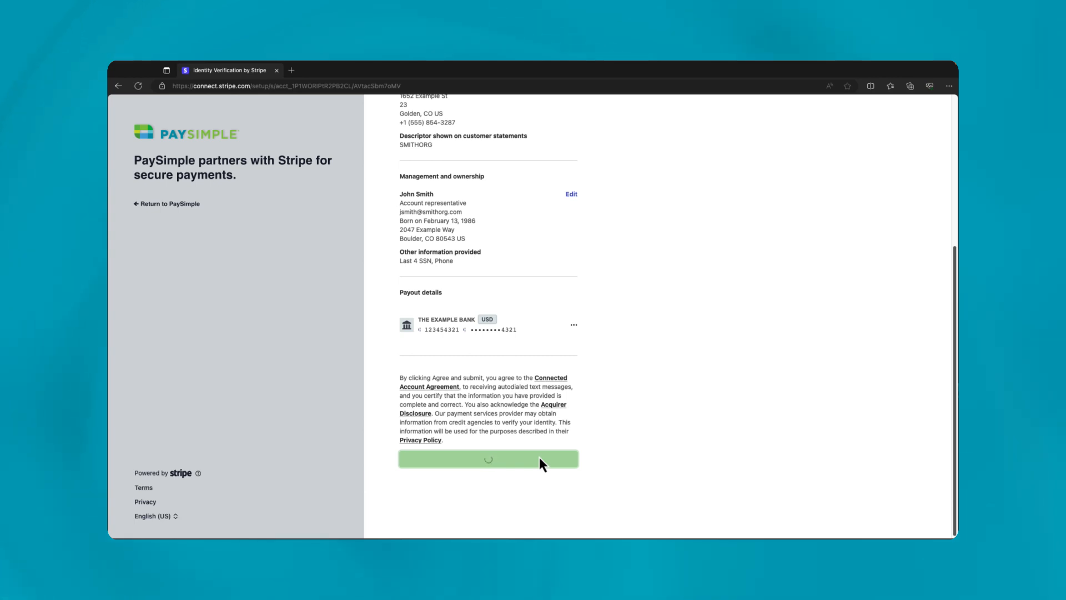
pyautogui.click(487, 458)
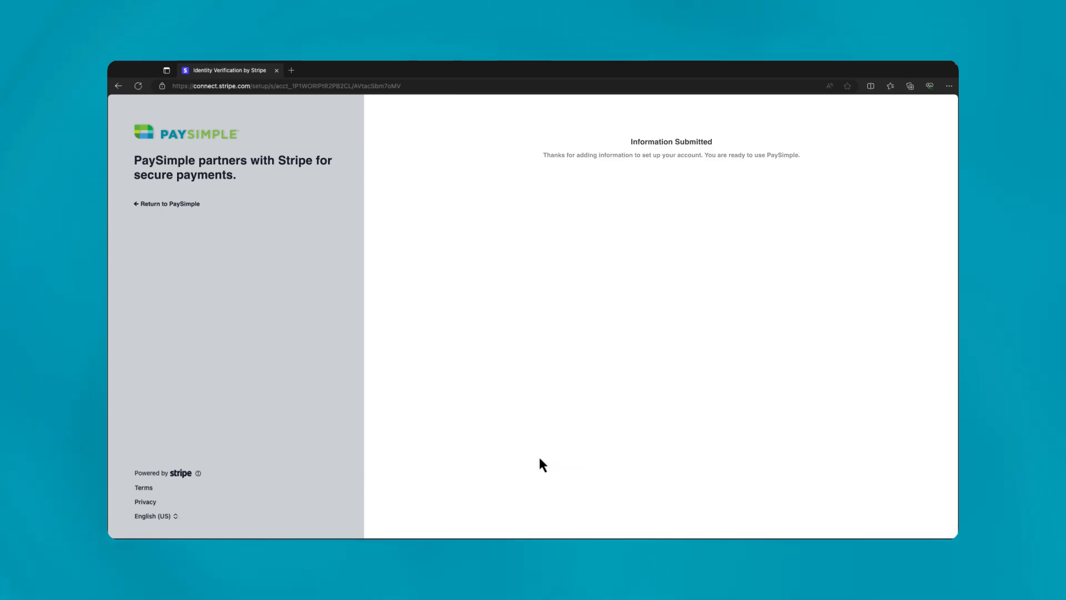